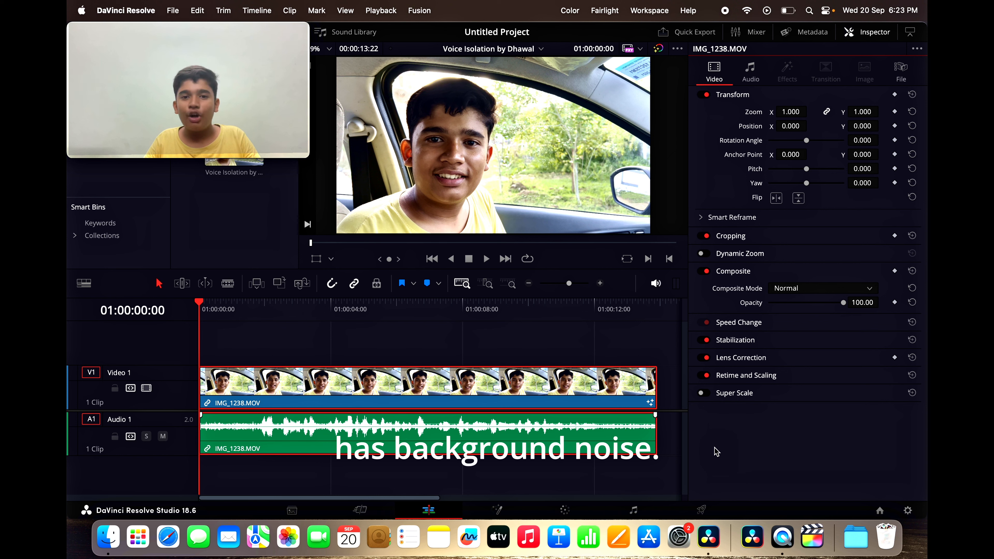
# - Play through the car clip on the Edit page to hear the AC background noise
pyautogui.click(486, 259)
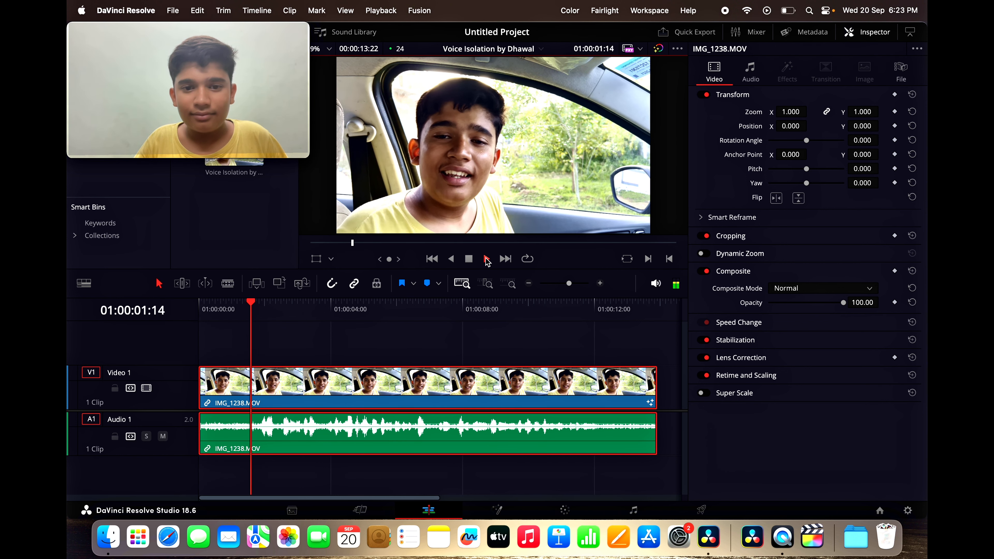
pyautogui.click(468, 258)
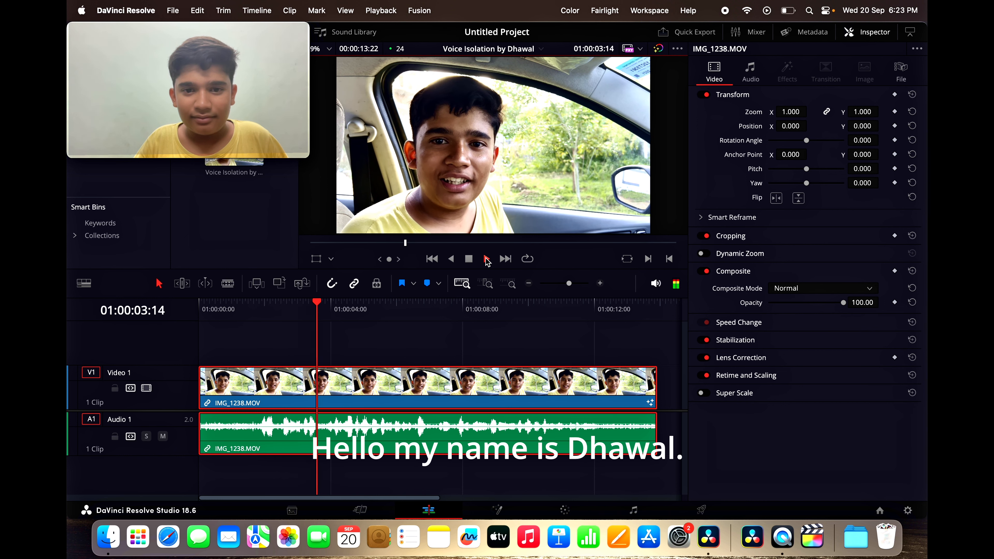
pyautogui.click(469, 258)
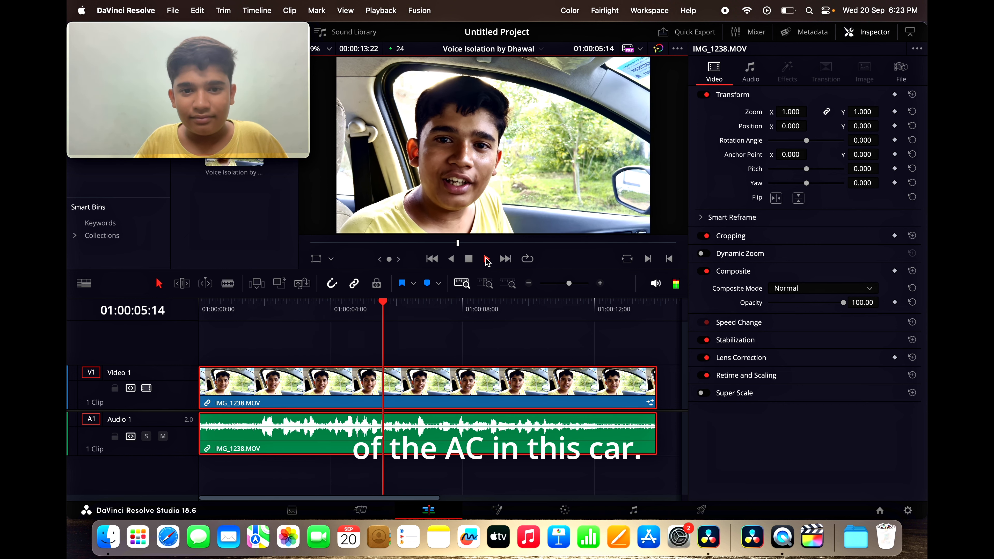
pyautogui.click(469, 258)
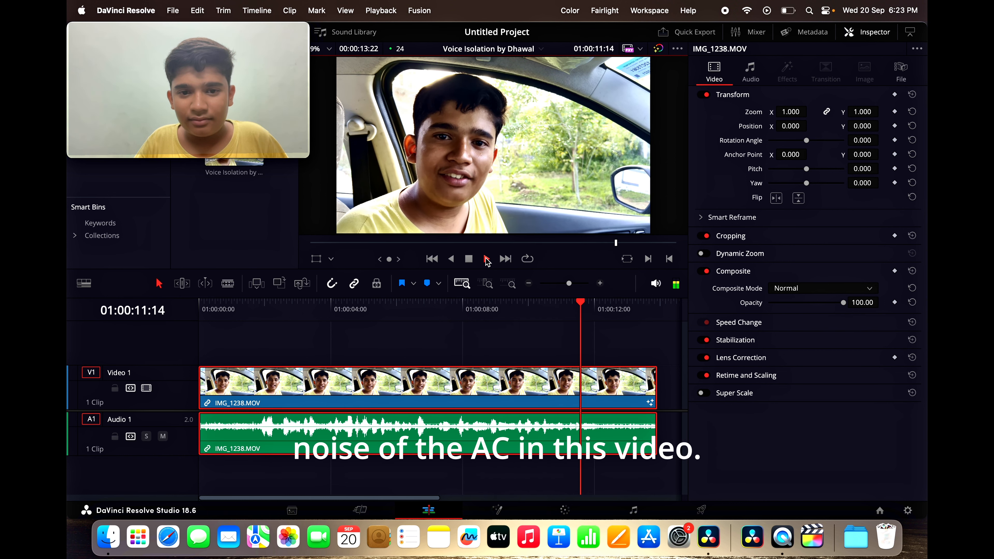
pyautogui.click(469, 258)
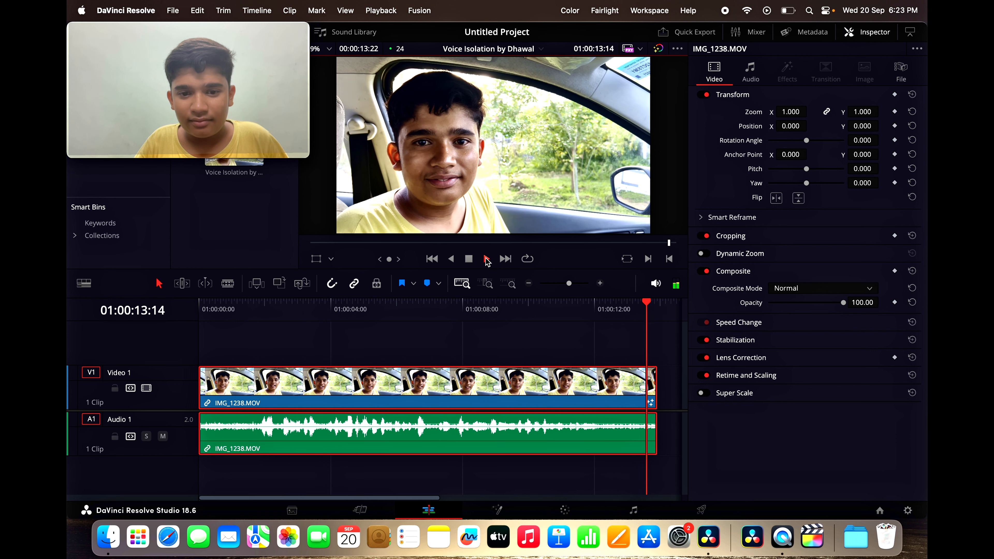
pyautogui.click(432, 259)
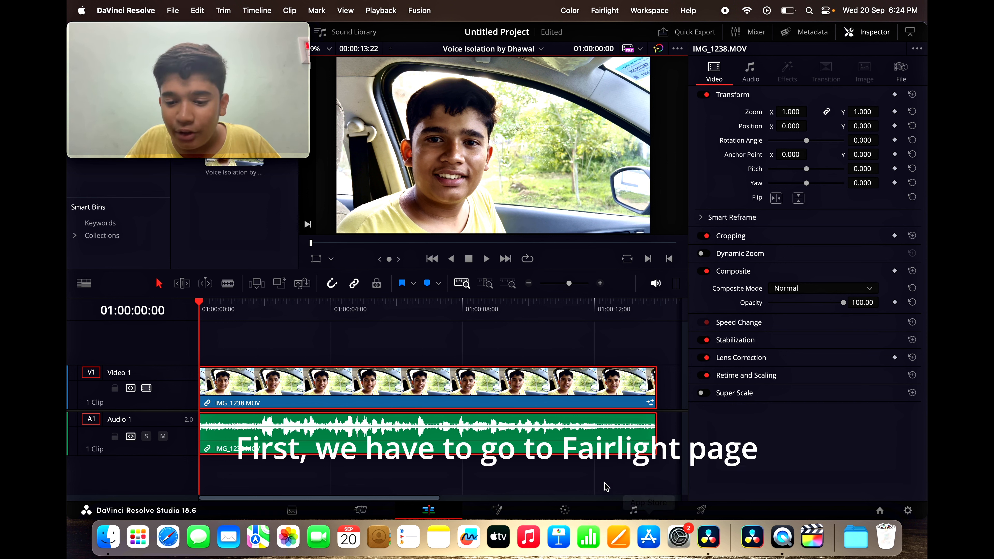
pyautogui.moveTo(648, 537)
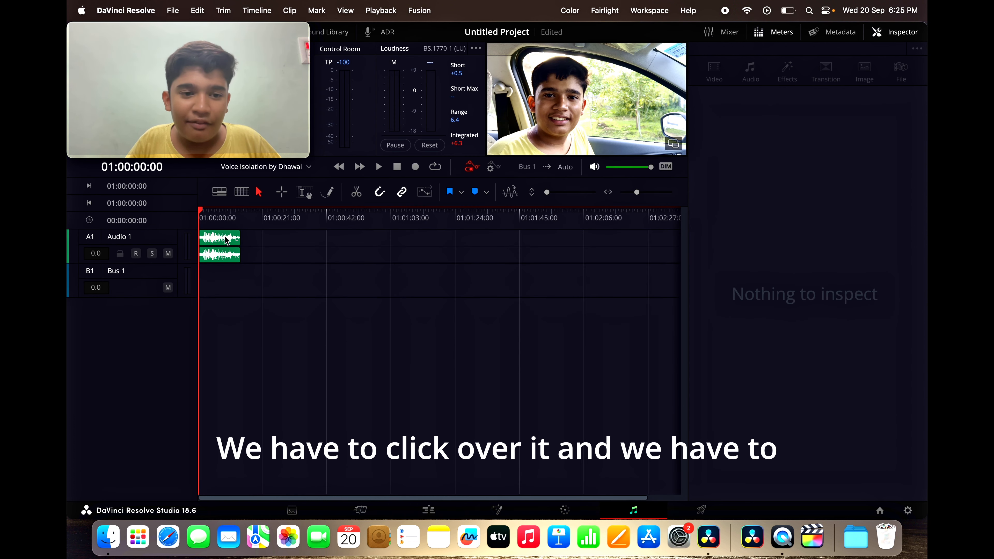
# - Select the audio clip on track A1 so its audio settings show in the Inspector
pyautogui.click(220, 244)
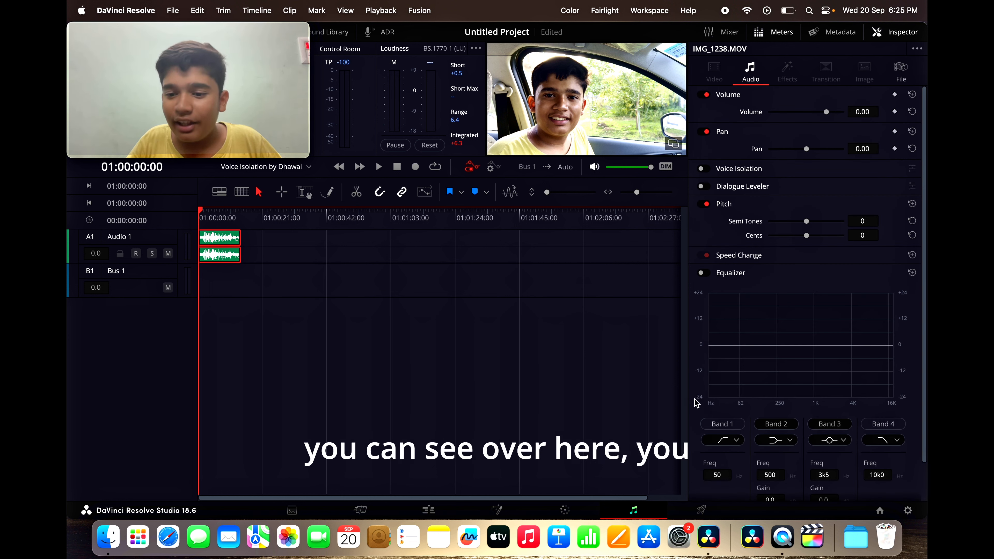
pyautogui.moveTo(756, 55)
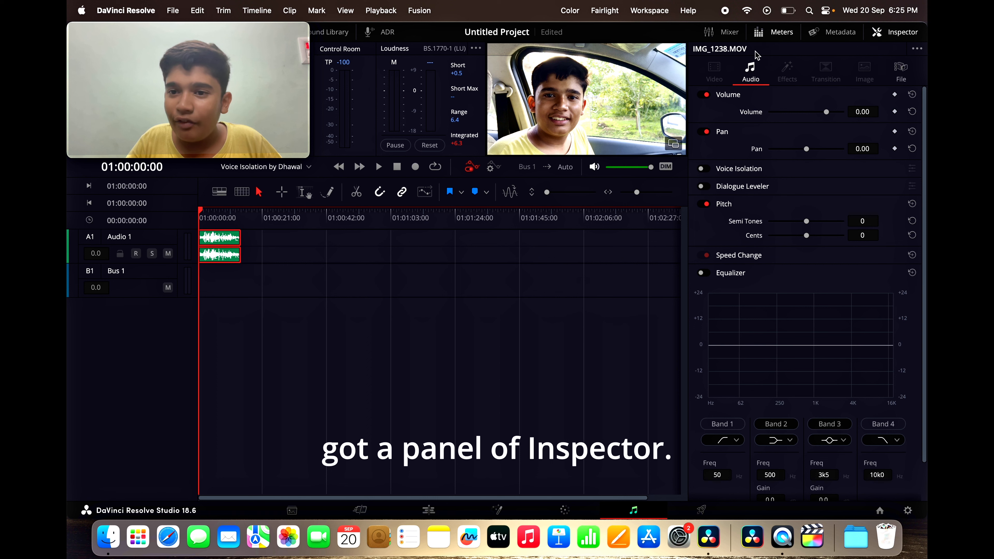
pyautogui.moveTo(683, 432)
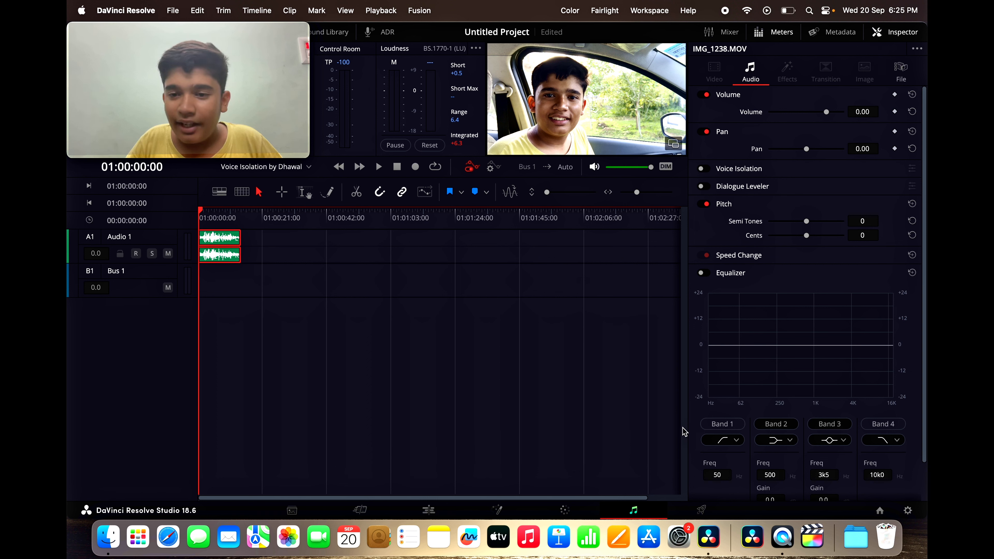
# - Switch on Voice Isolation for the car clip's audio
pyautogui.click(702, 168)
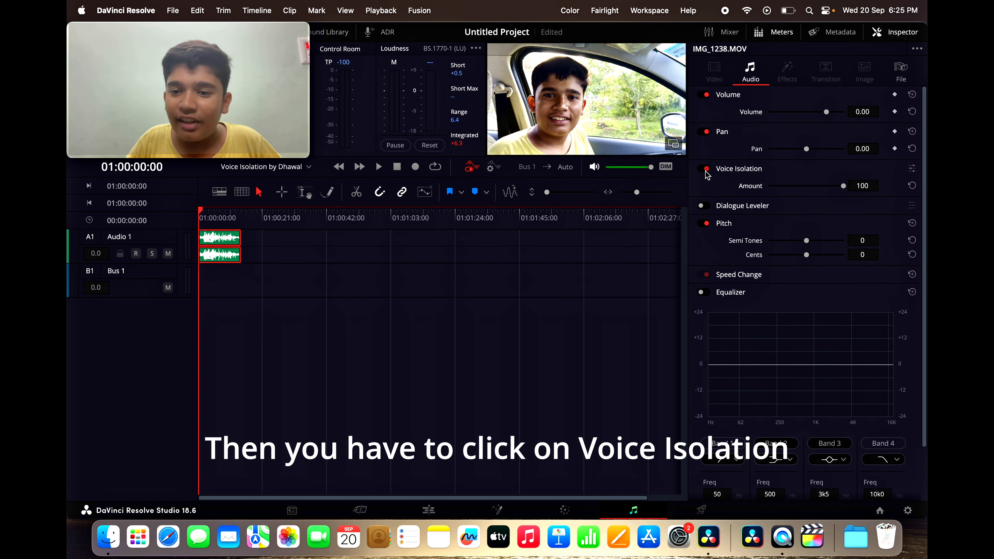
pyautogui.moveTo(833, 198)
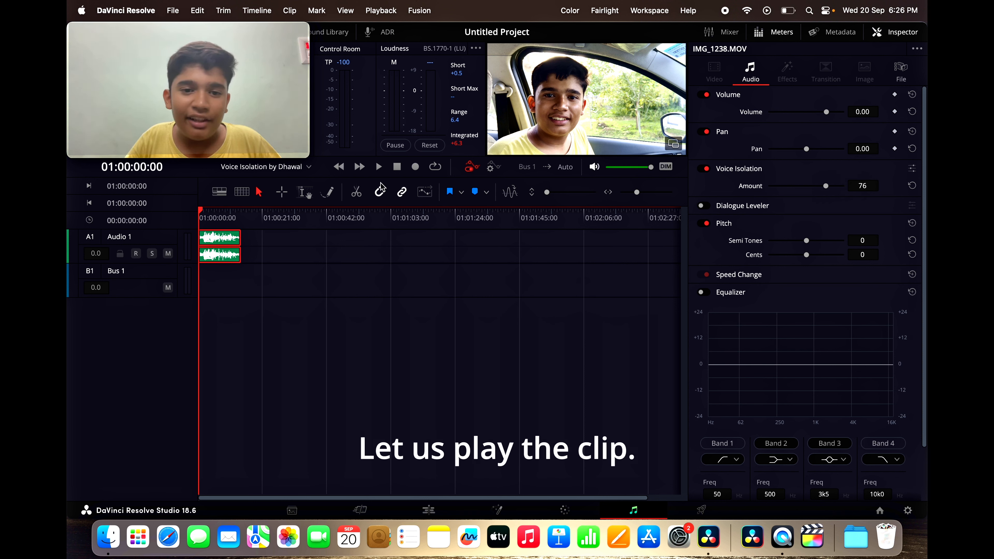
# - Play back the clip with the voice isolated, then return to the Edit page
pyautogui.click(378, 166)
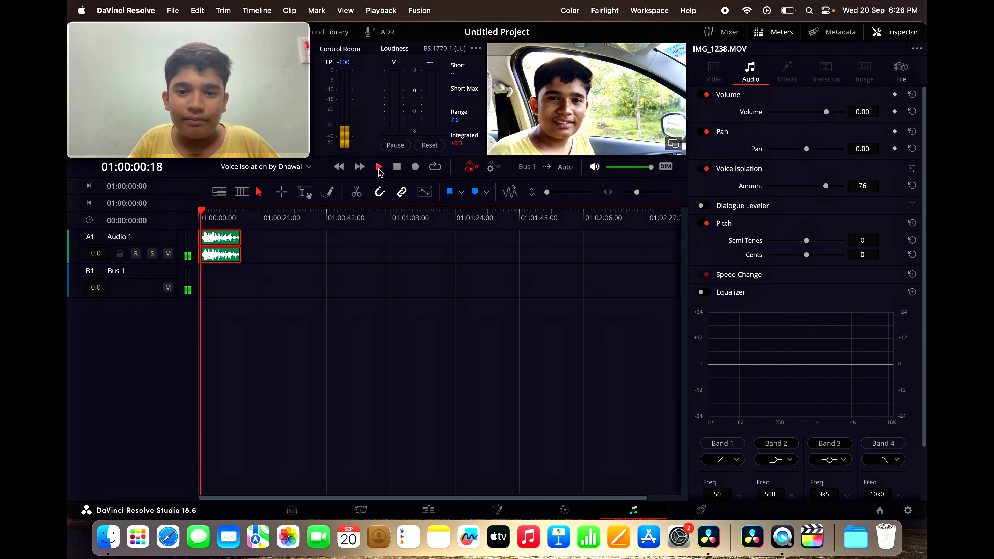
pyautogui.click(358, 167)
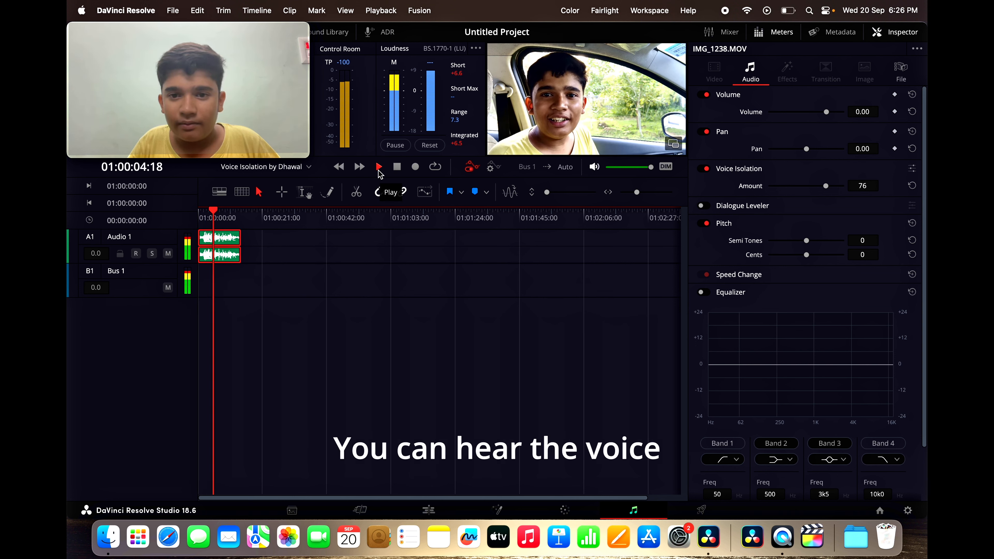
pyautogui.click(379, 166)
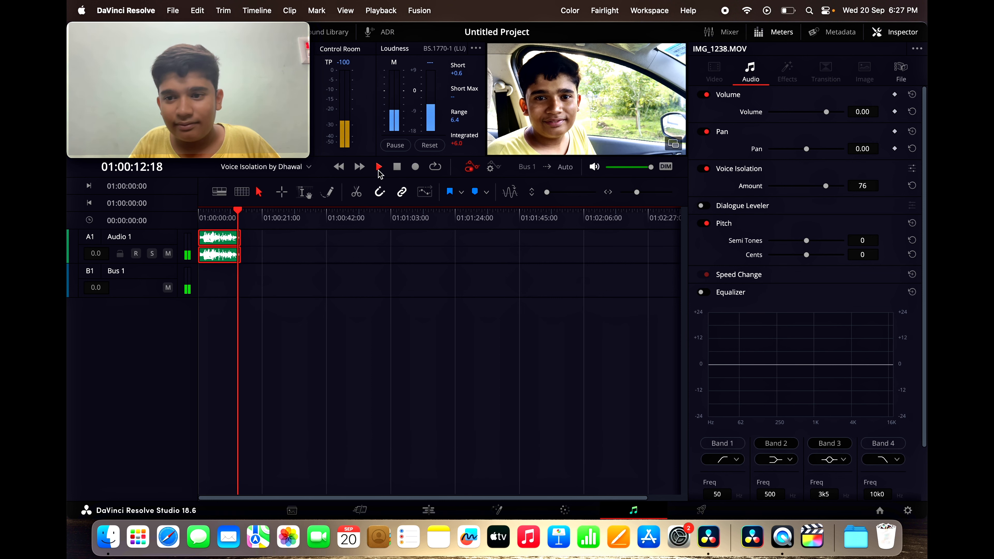
pyautogui.click(428, 509)
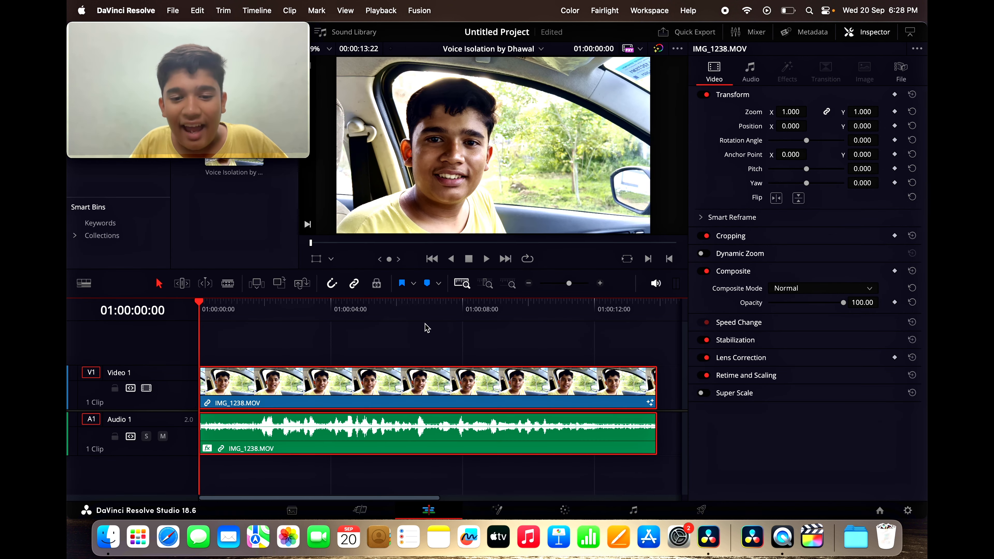